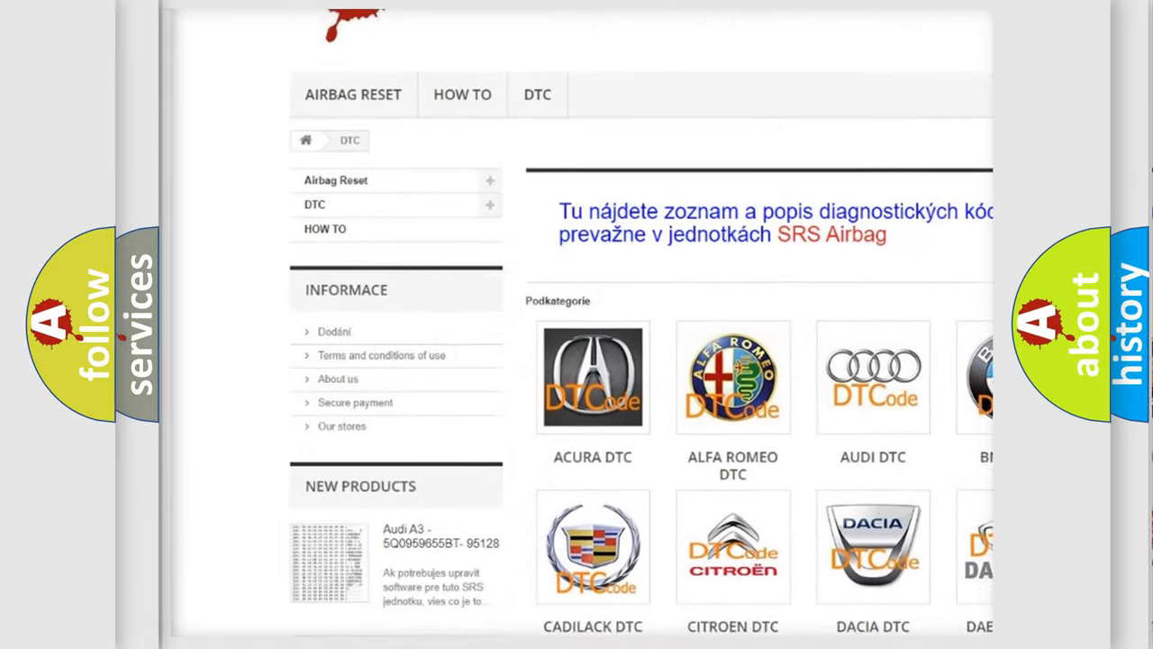
pyautogui.scroll(-3)
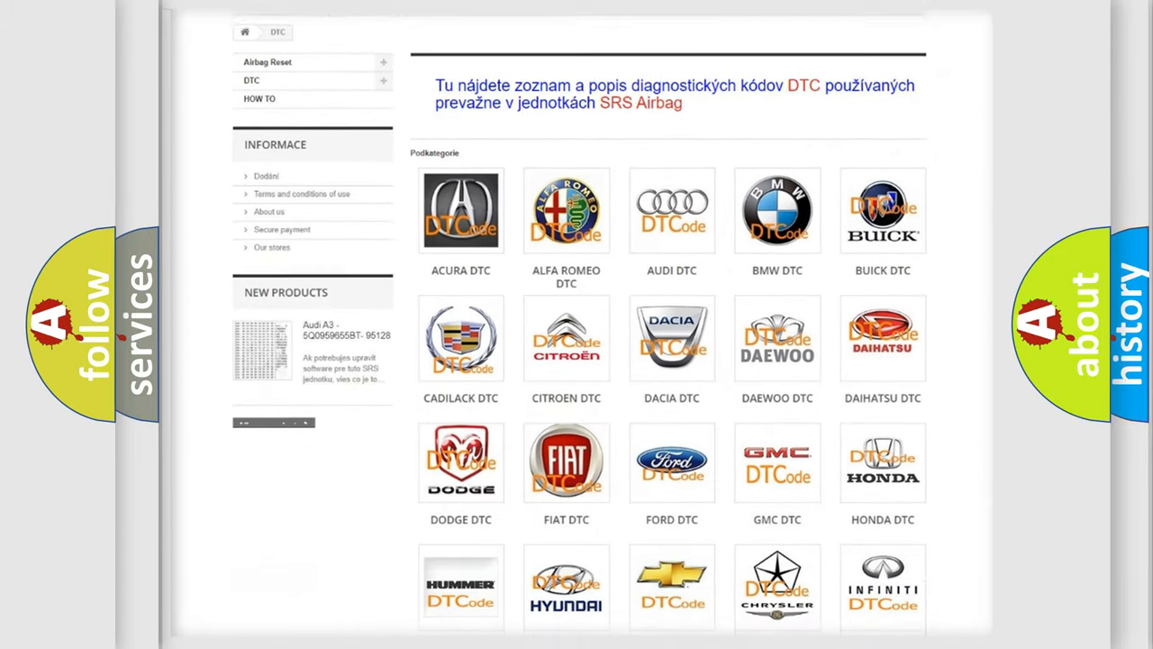
pyautogui.scroll(-3)
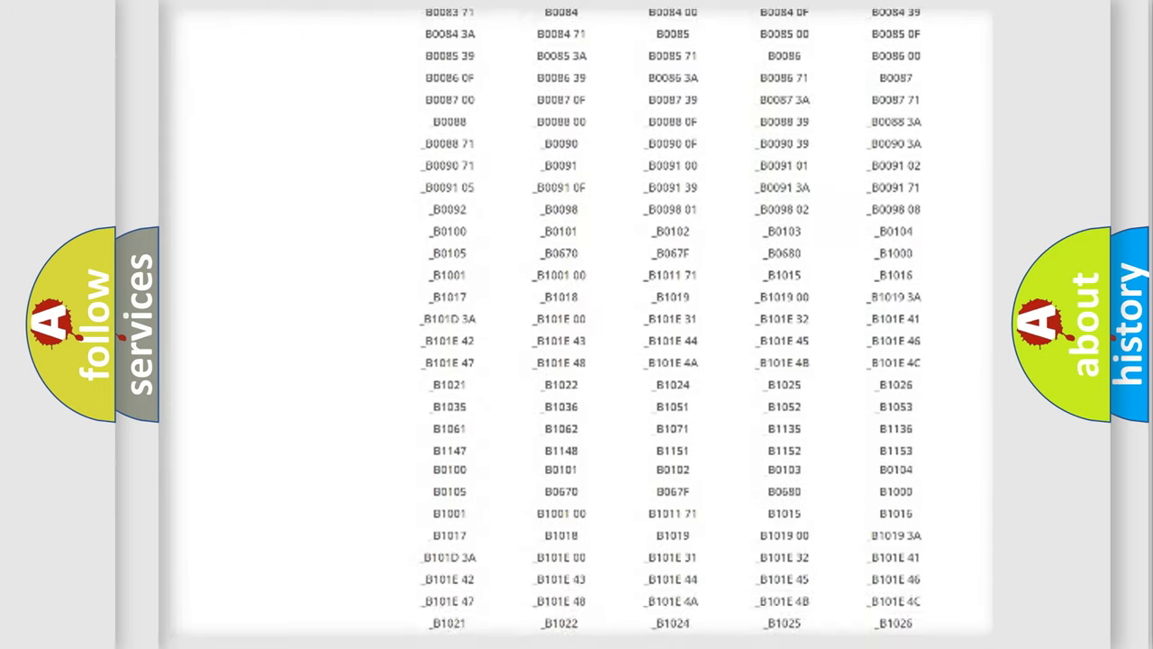
pyautogui.scroll(-3)
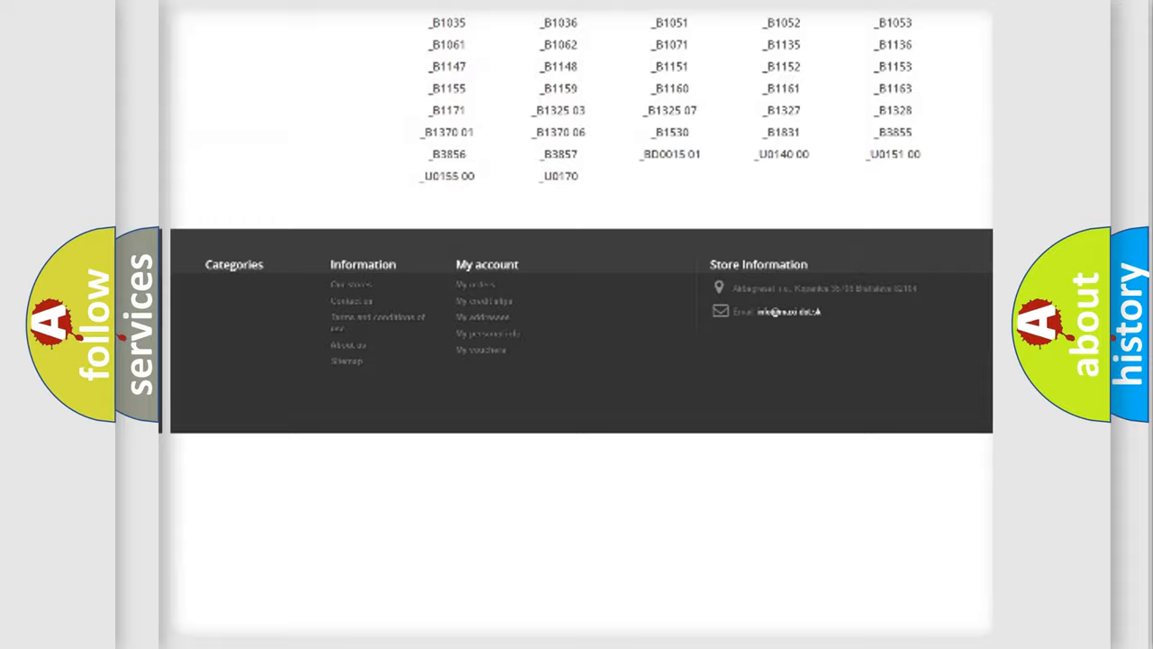
pyautogui.scroll(3)
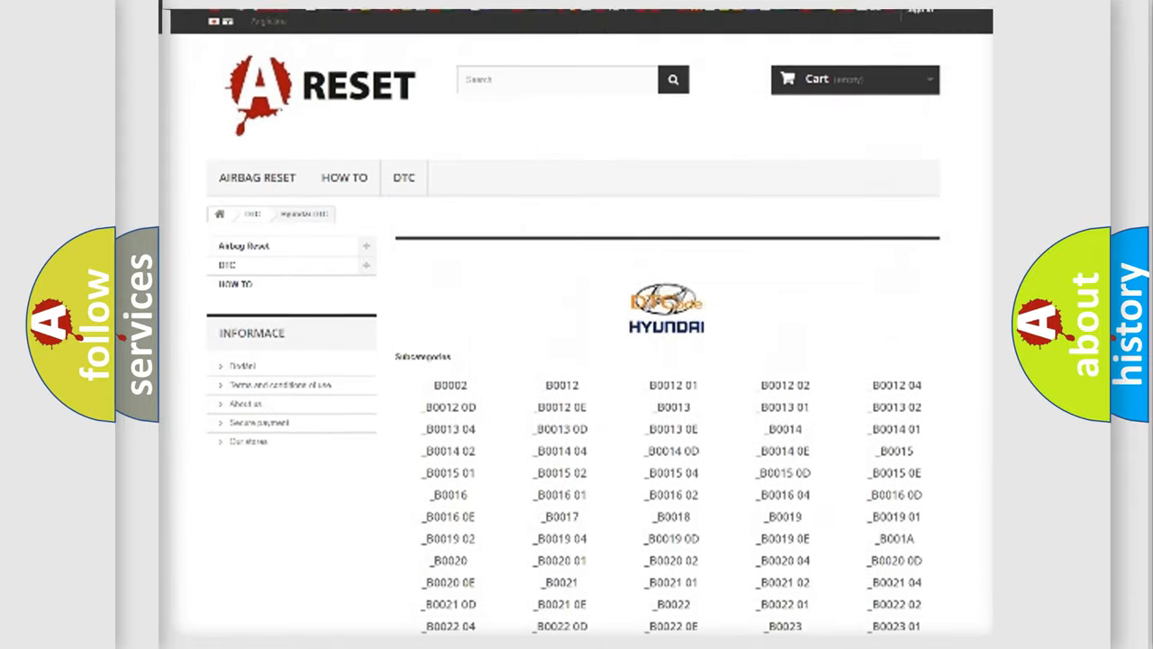
pyautogui.scroll(3)
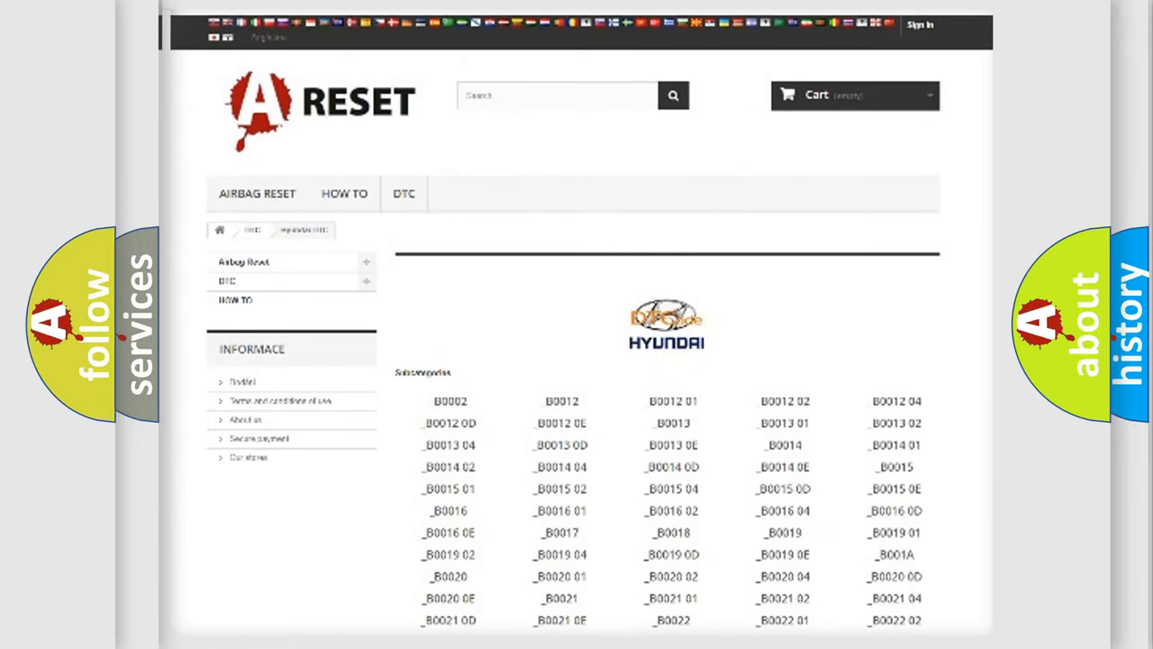